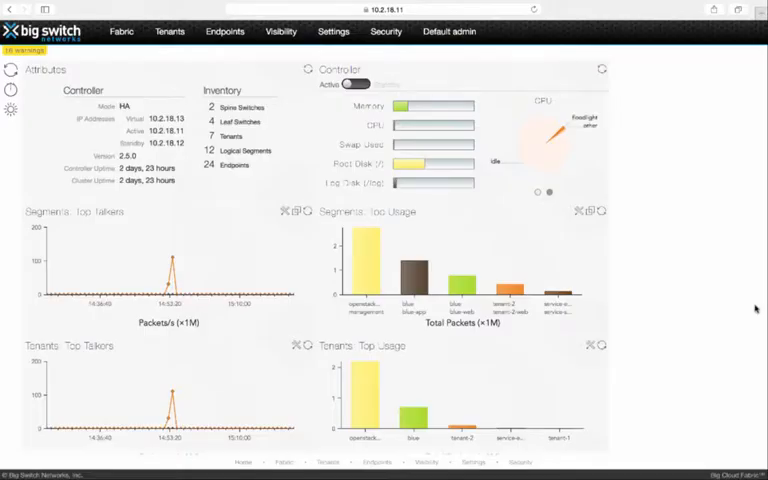
mouse_move(300, 104)
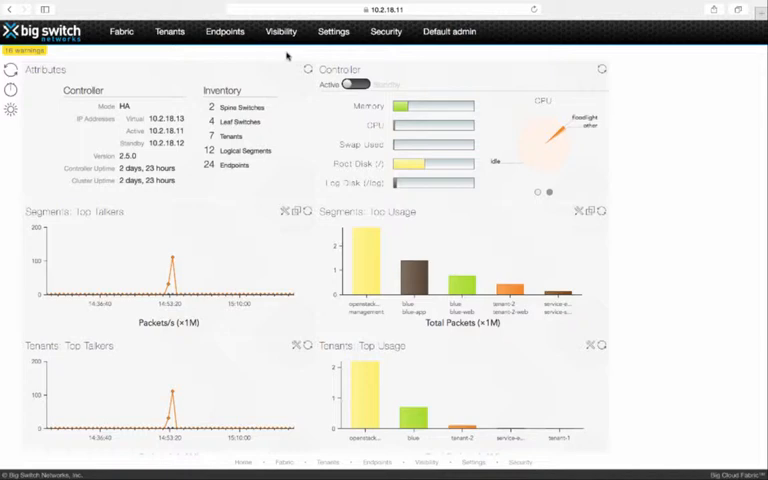
Step: Switch from the controller dashboard to Fabric Analytics via the Visibility menu
click(280, 32)
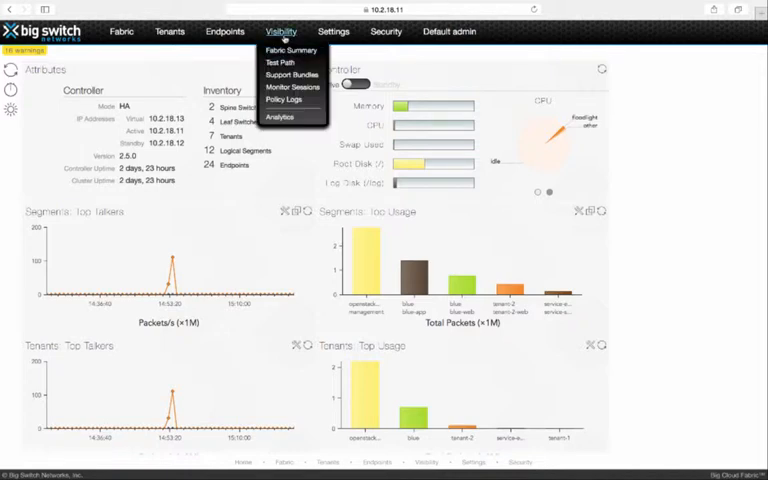
click(280, 116)
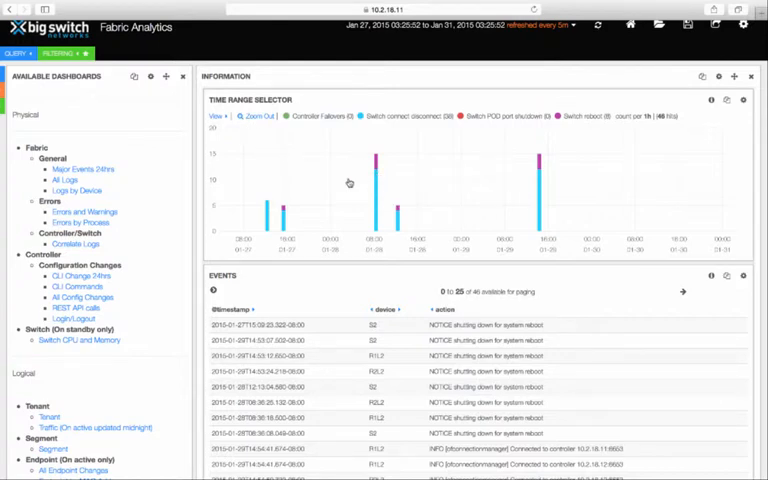
mouse_move(356, 144)
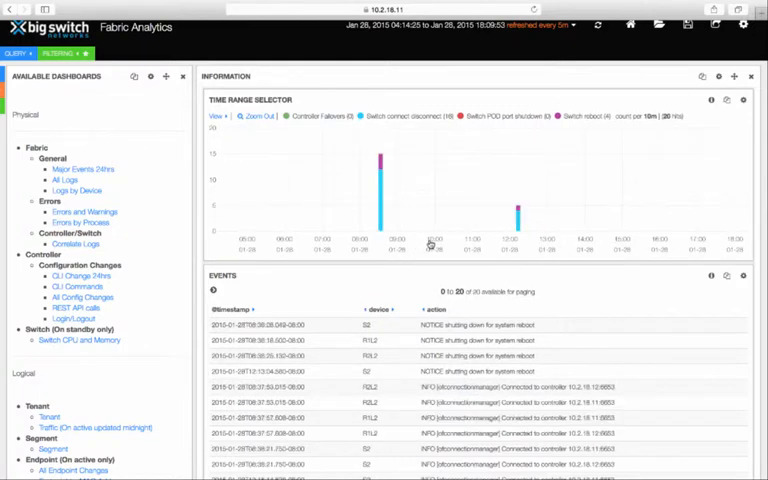
mouse_move(380, 274)
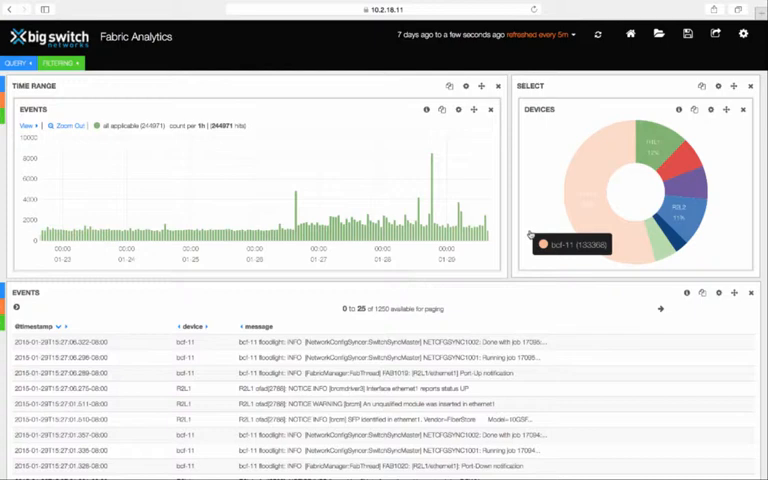
mouse_move(688, 164)
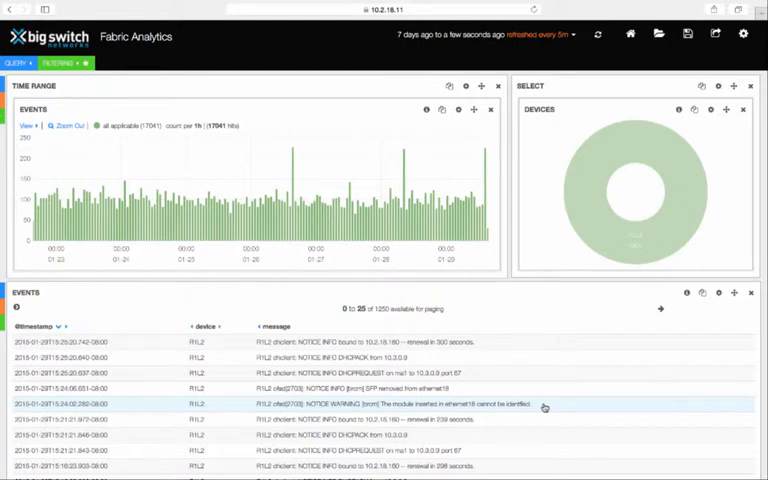
mouse_move(636, 258)
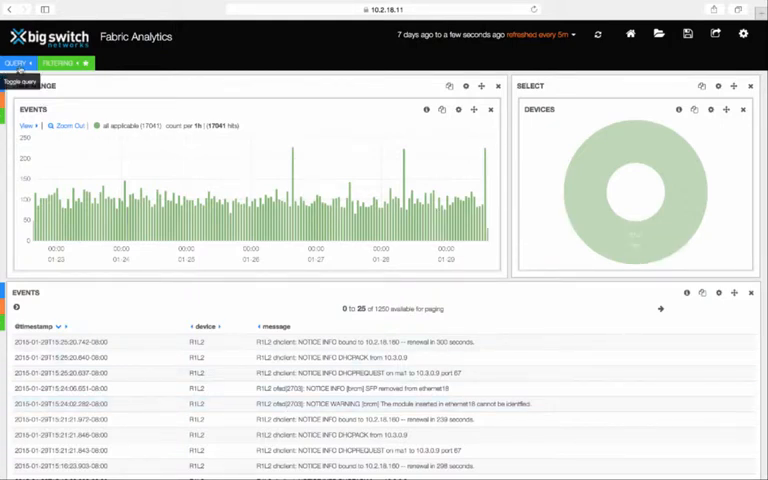
Step: Filter the selected device's log events with the query keyword DOWN
click(16, 64)
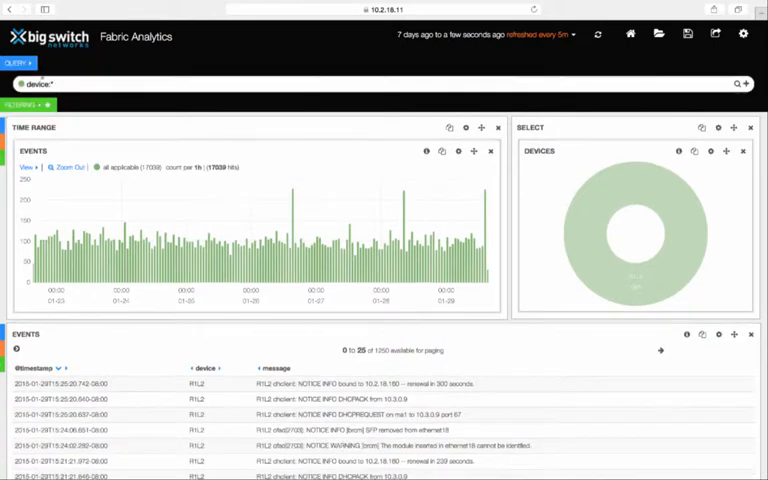
text(DOWN)
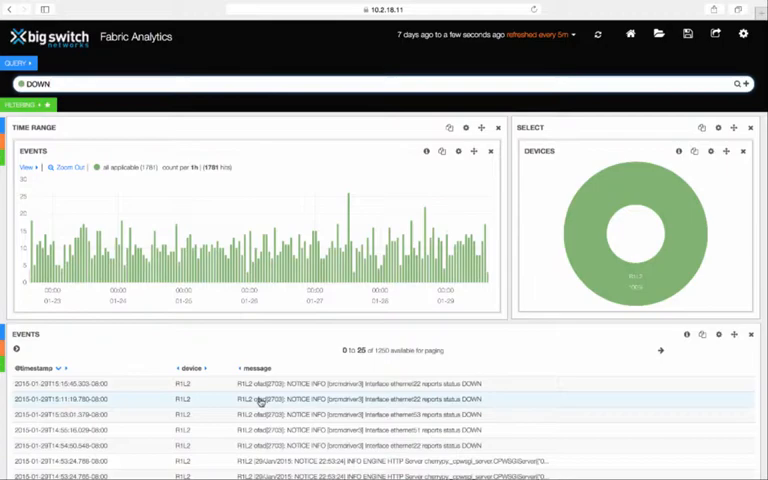
scroll(down, 3)
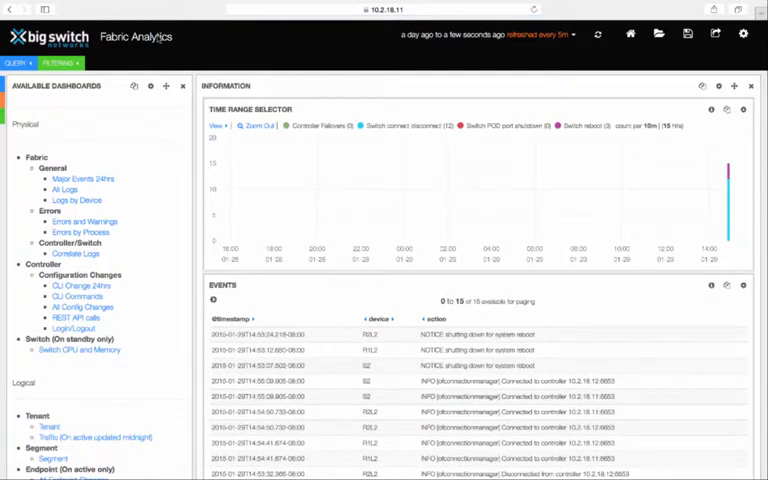
mouse_move(140, 244)
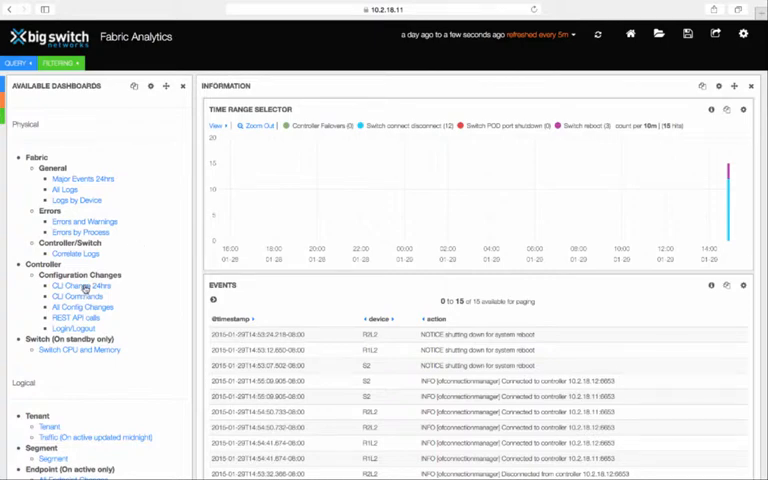
click(72, 296)
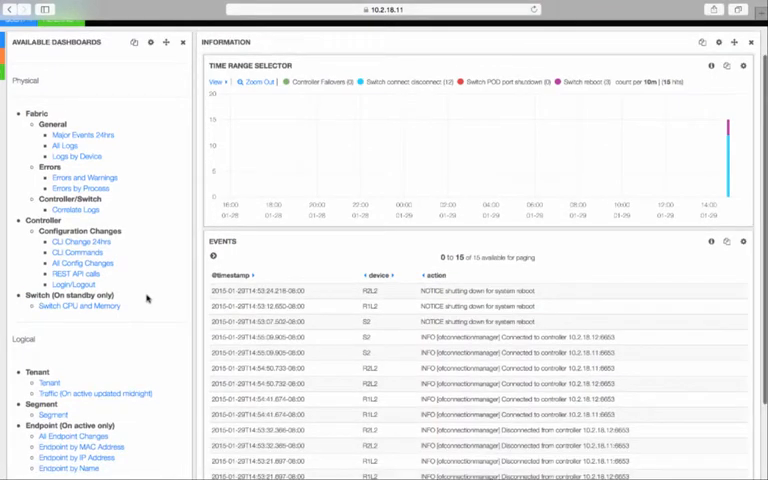
scroll(down, 3)
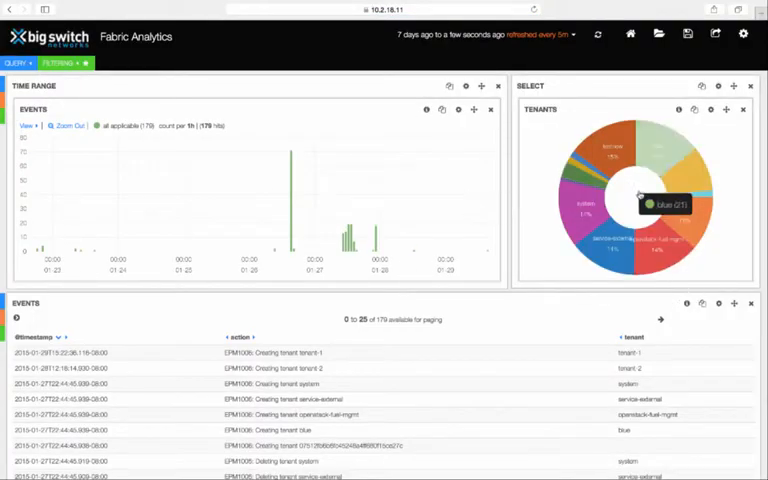
mouse_move(628, 266)
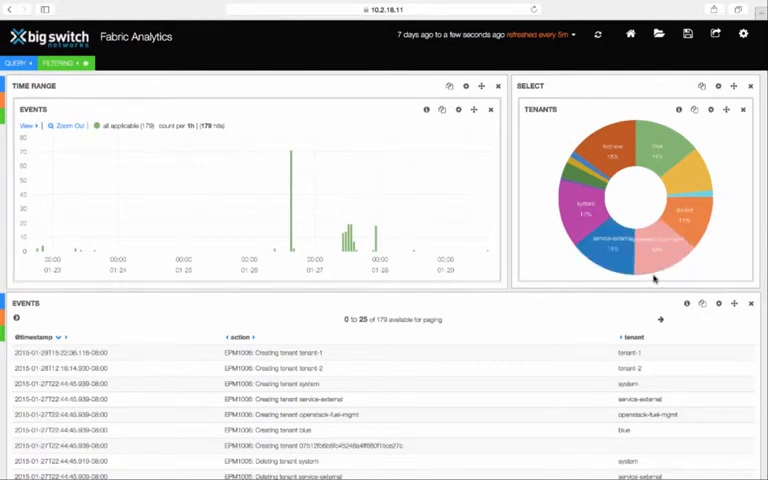
mouse_move(658, 150)
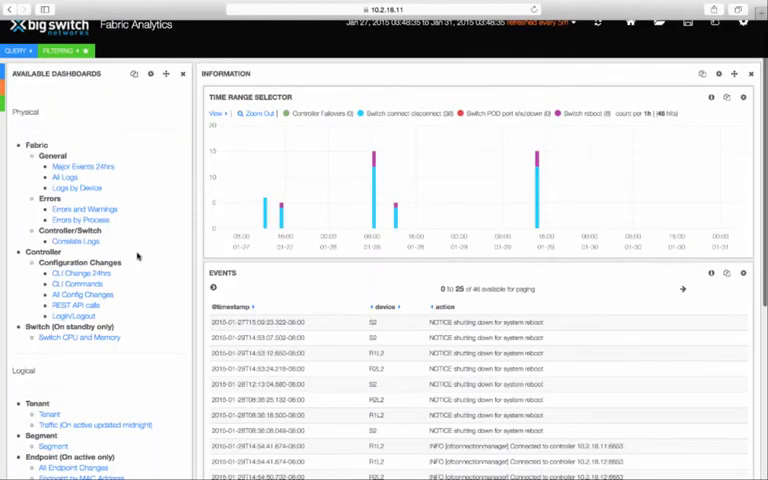
scroll(down, 3)
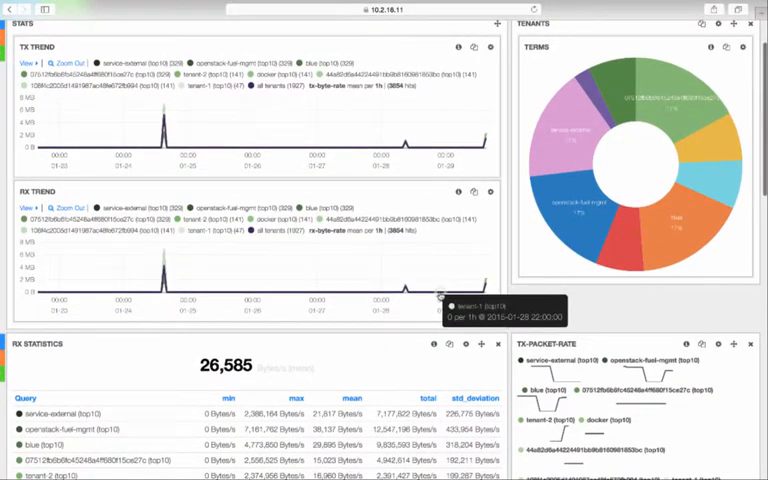
scroll(down, 3)
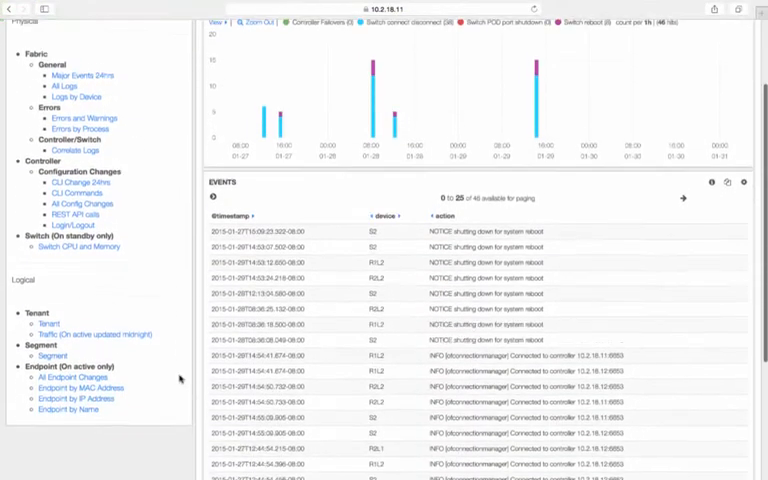
Step: Load the Endpoint Changes dashboard from the Endpoint section of Available Dashboards
scroll(down, 3)
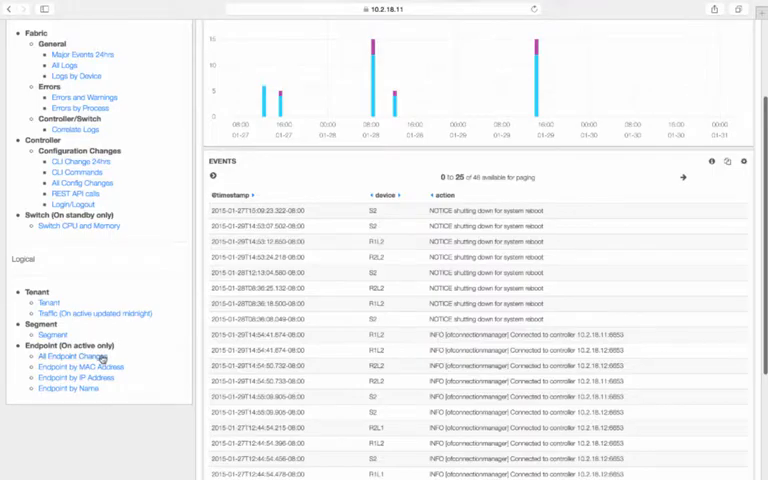
click(72, 356)
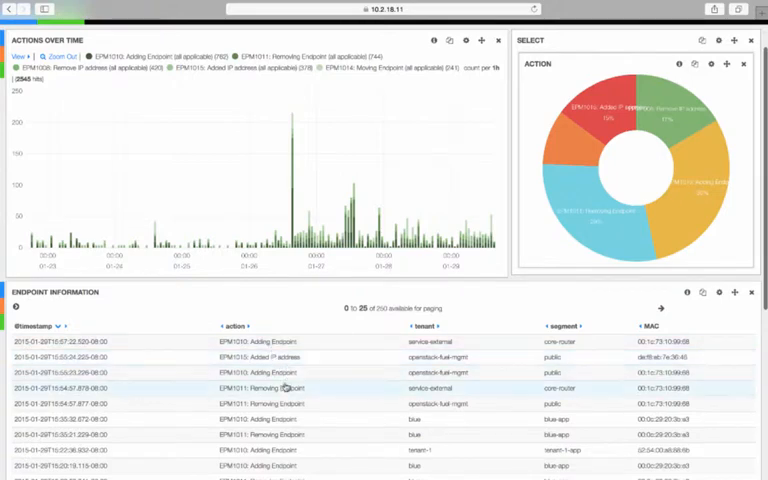
scroll(down, 3)
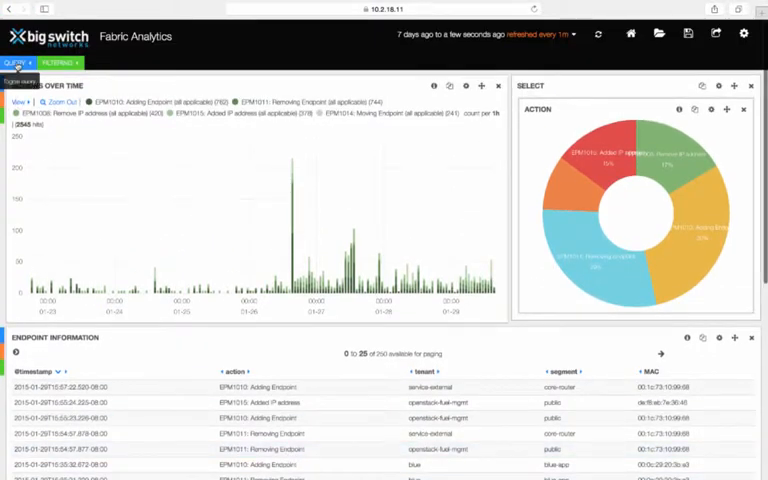
Step: Query the endpoint changes dashboard for IP 10.10.10.1 and review the remaining events
click(16, 64)
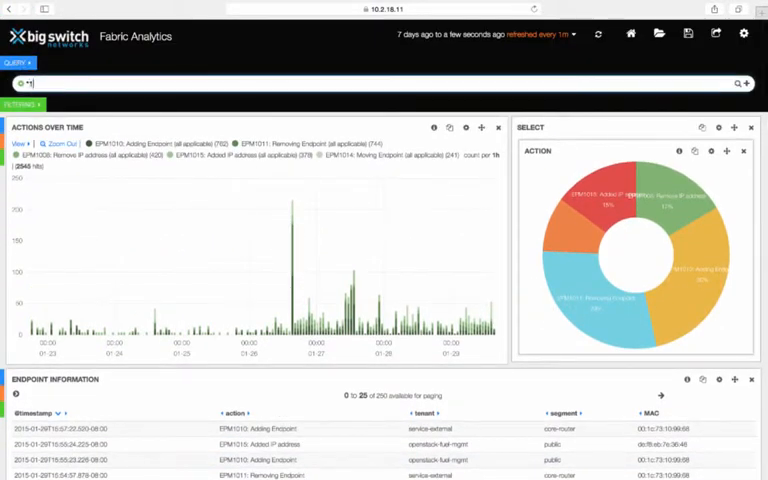
text(10.10.10.1)
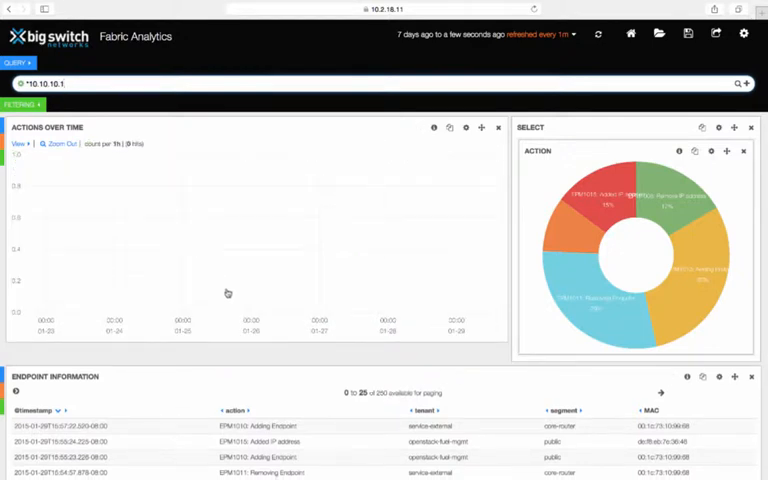
scroll(down, 3)
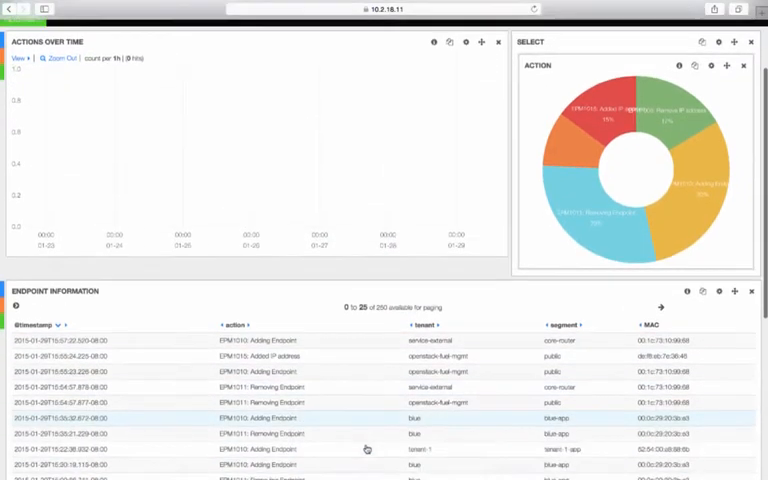
scroll(down, 3)
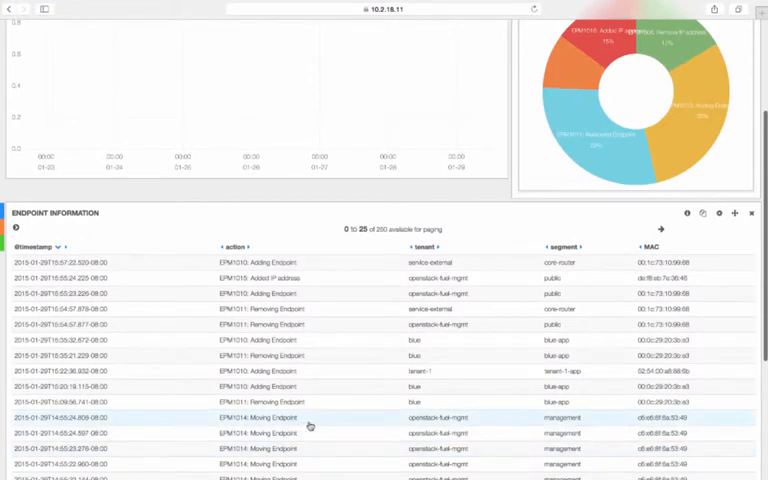